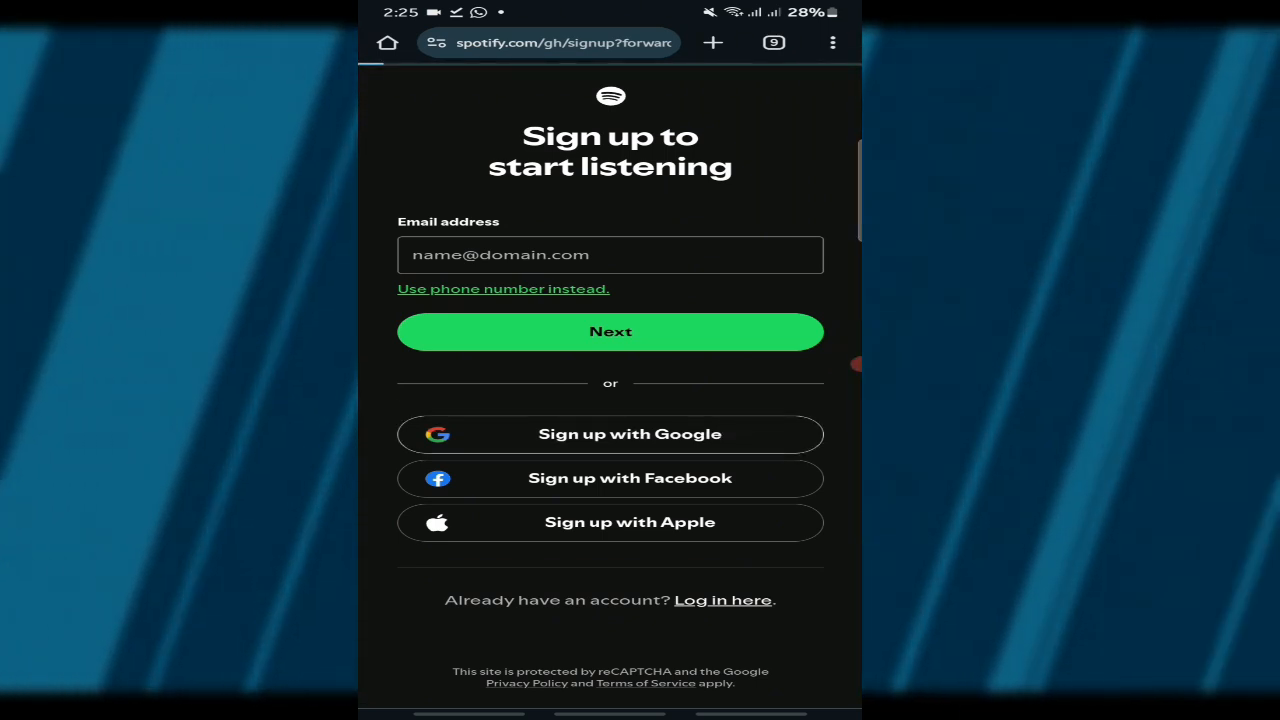
Sign up for Spotify with a Google account and allow it to share details
click(610, 434)
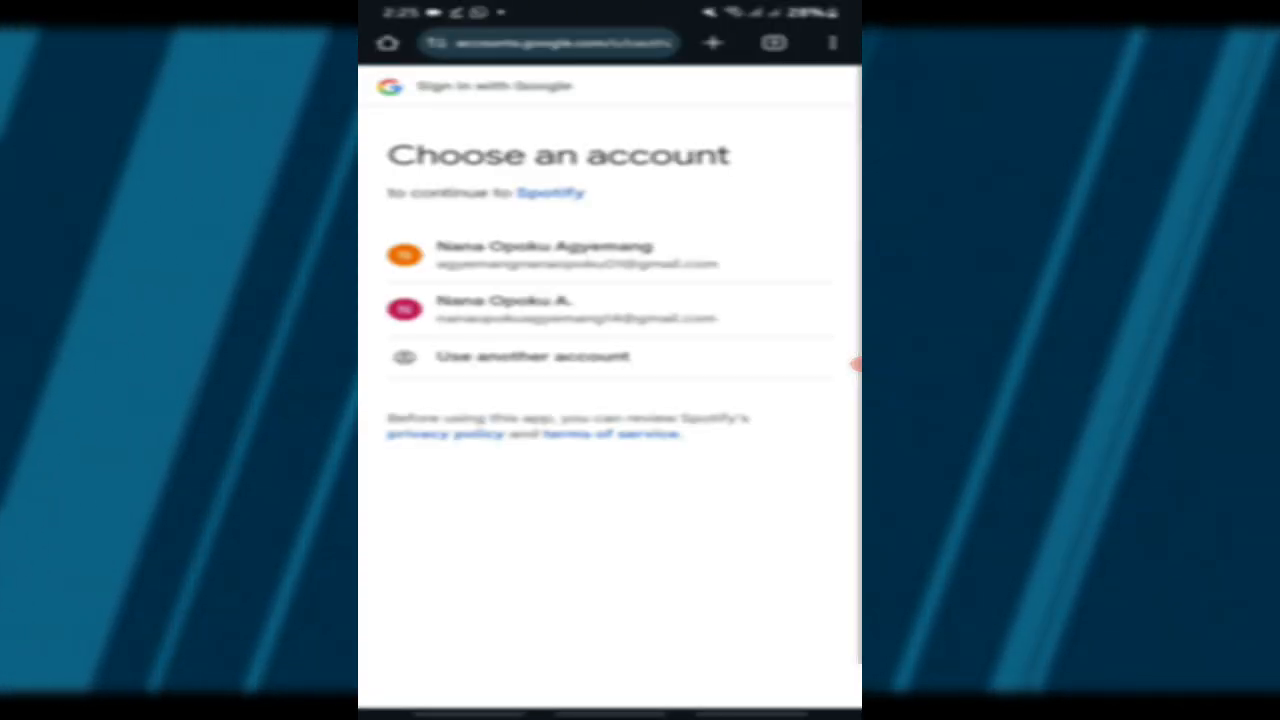
click(560, 255)
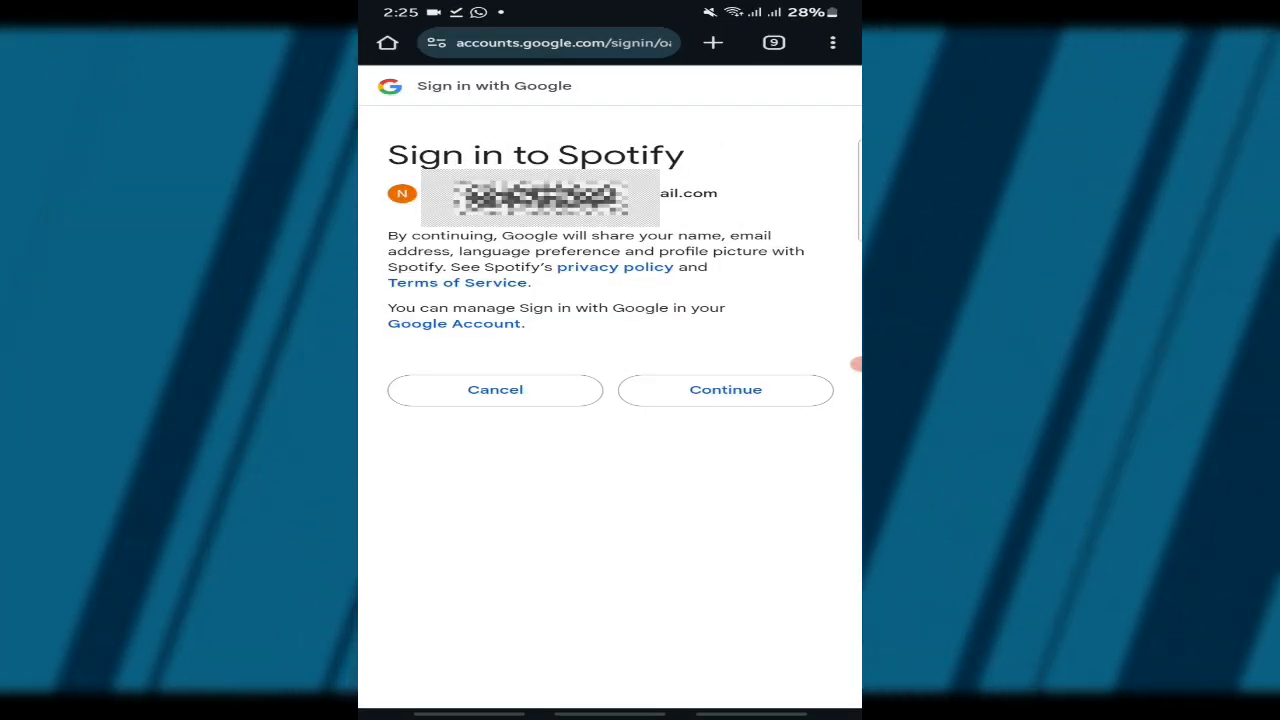
click(725, 389)
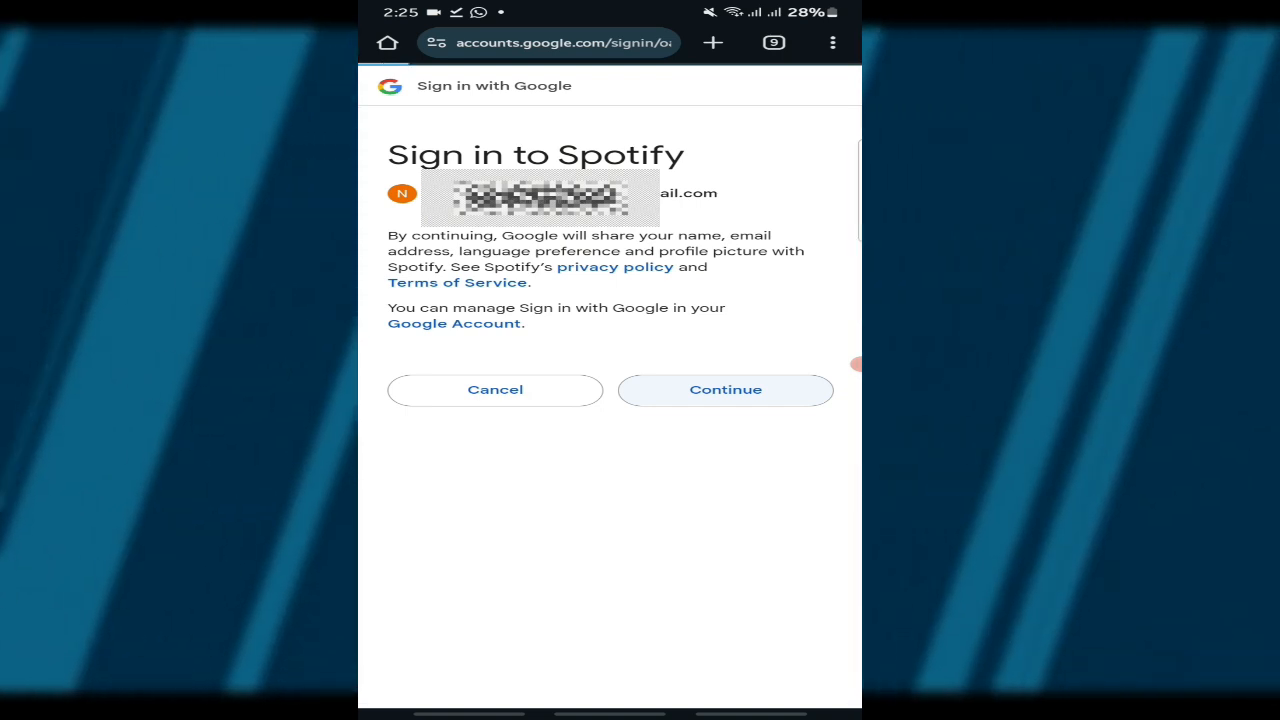
click(725, 390)
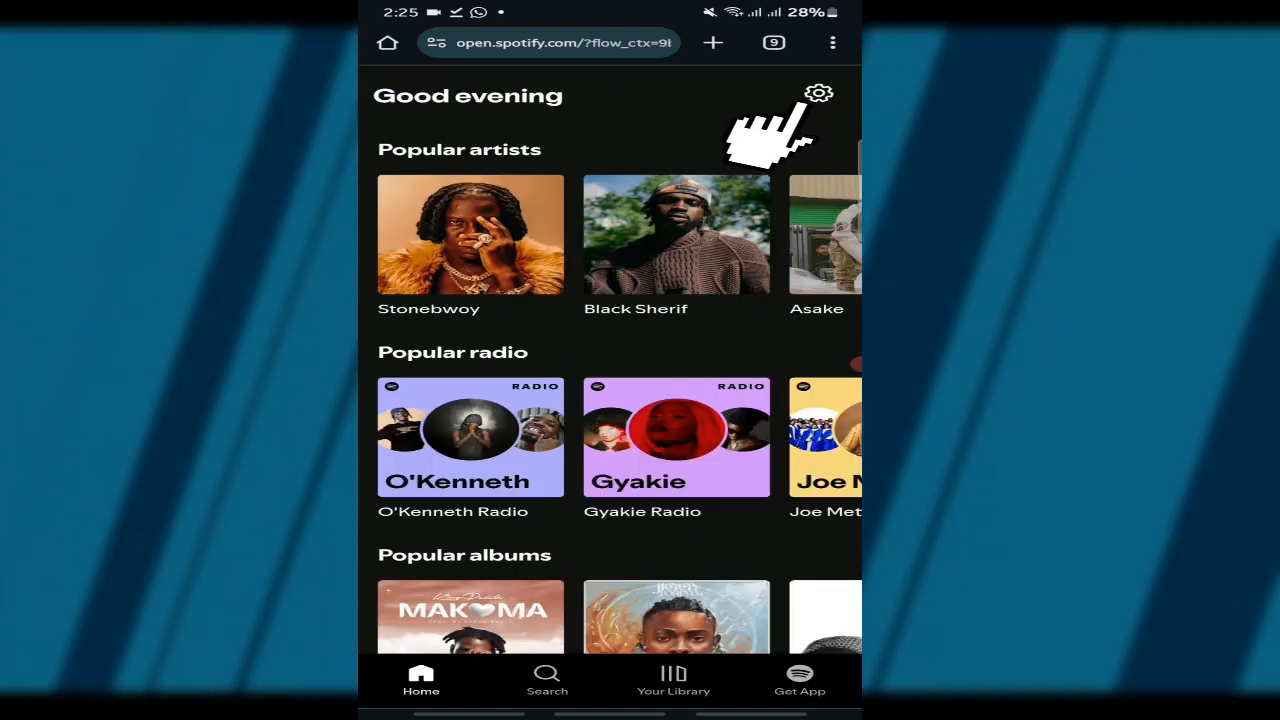
Go to View Account on the Free plan and start 'Try free for 3 months'
click(819, 93)
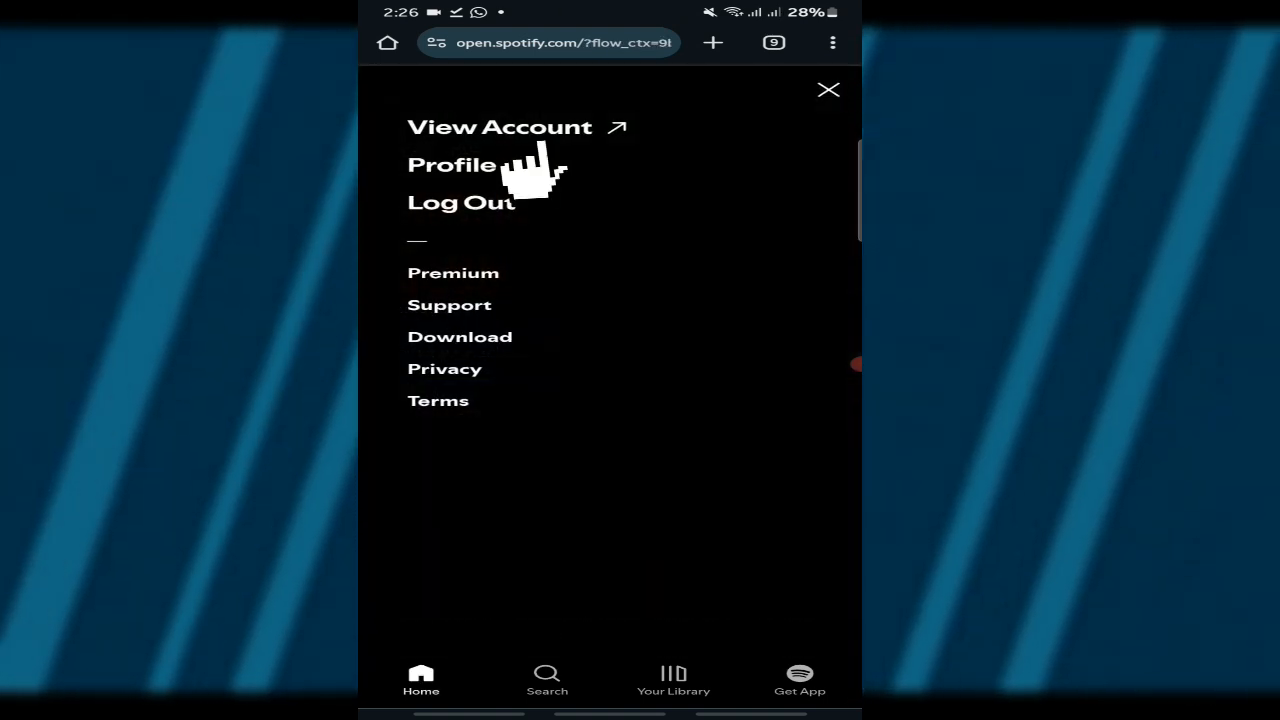
click(500, 126)
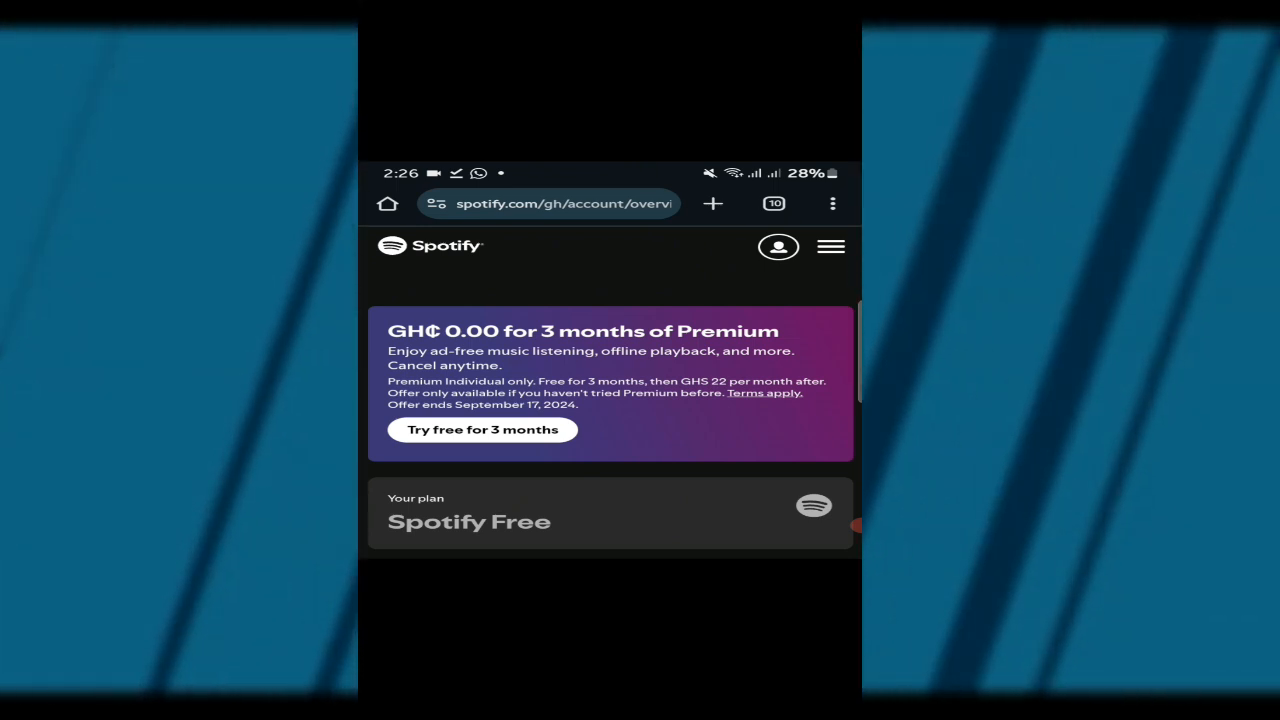
scroll(down, 3)
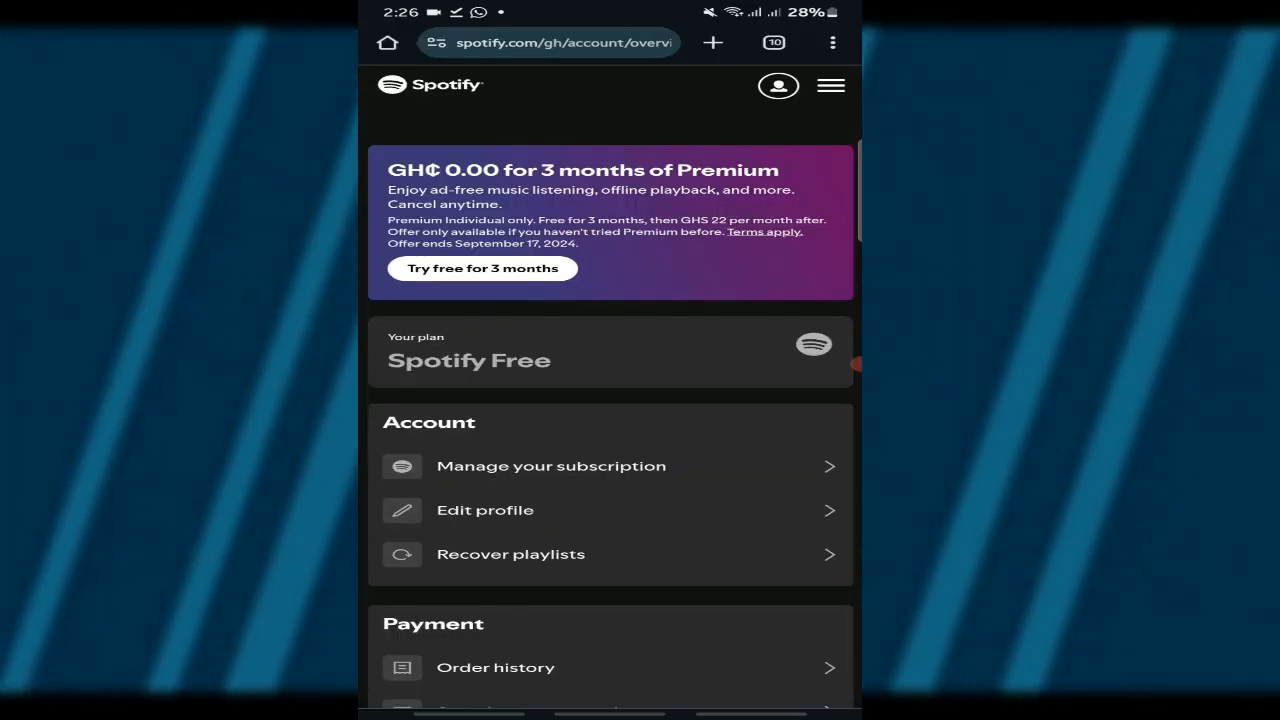
click(481, 268)
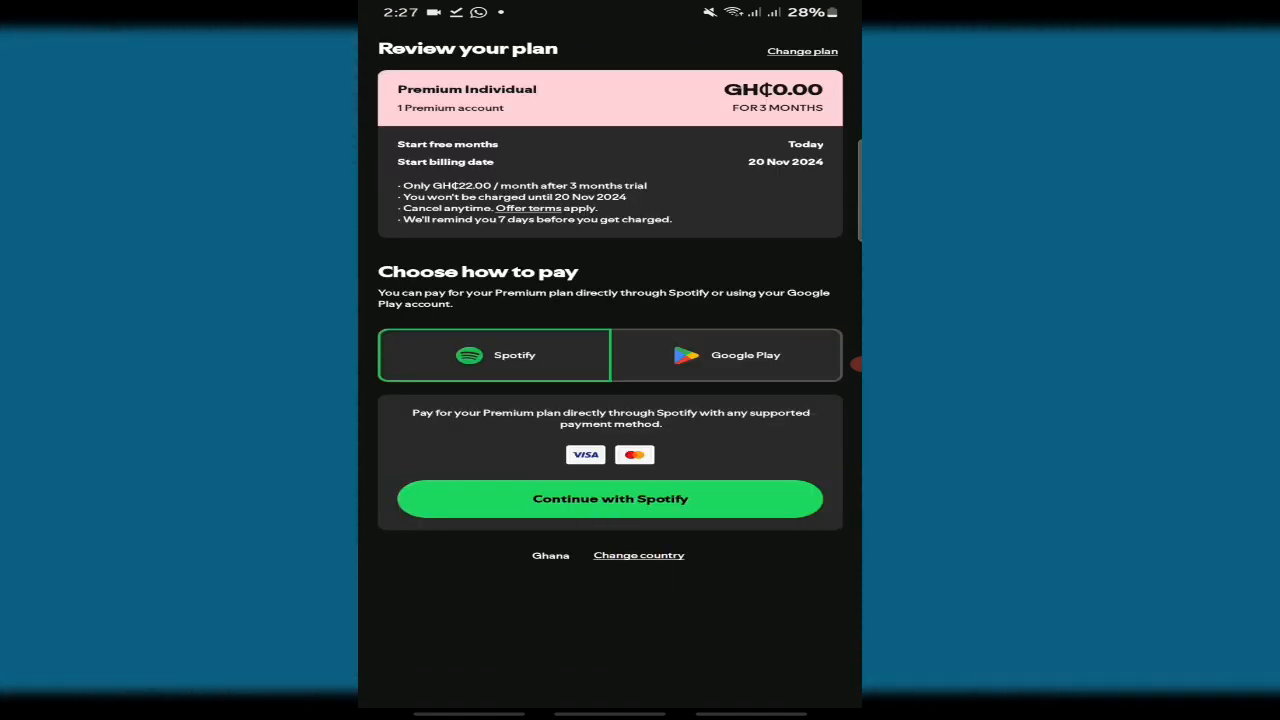
Keep the Spotify payment option selected and continue with Spotify
click(610, 498)
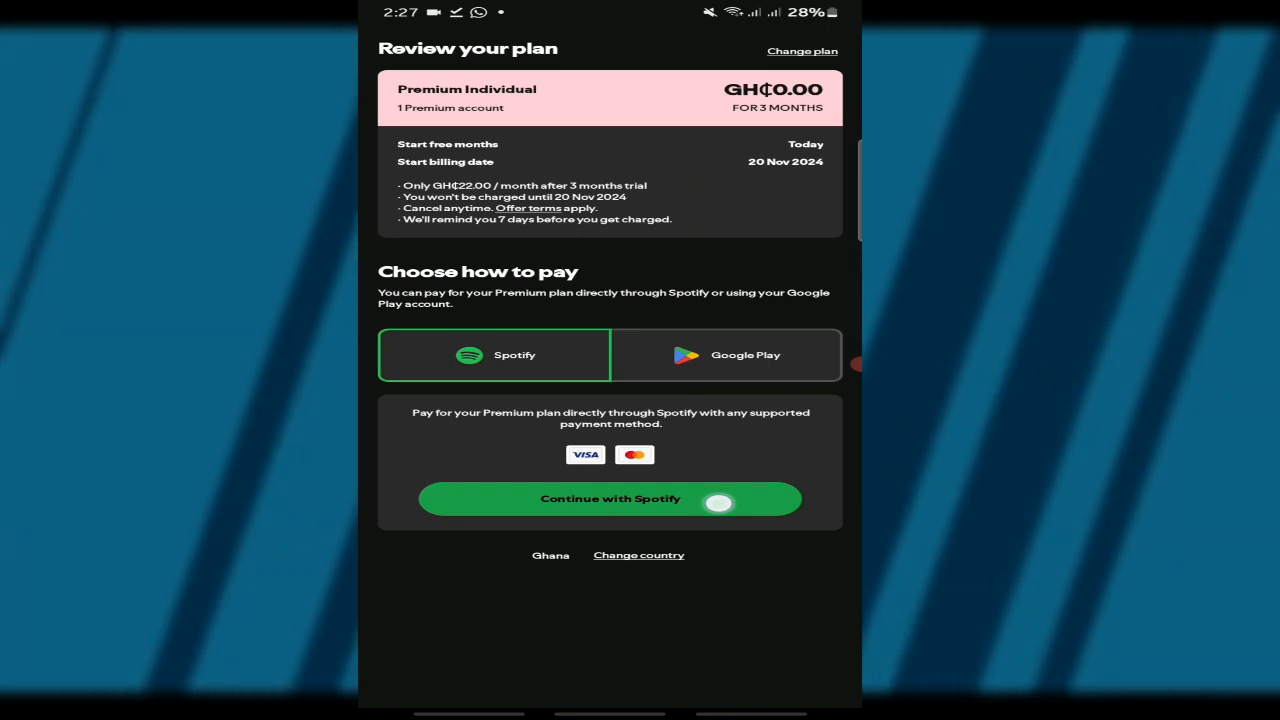
click(610, 499)
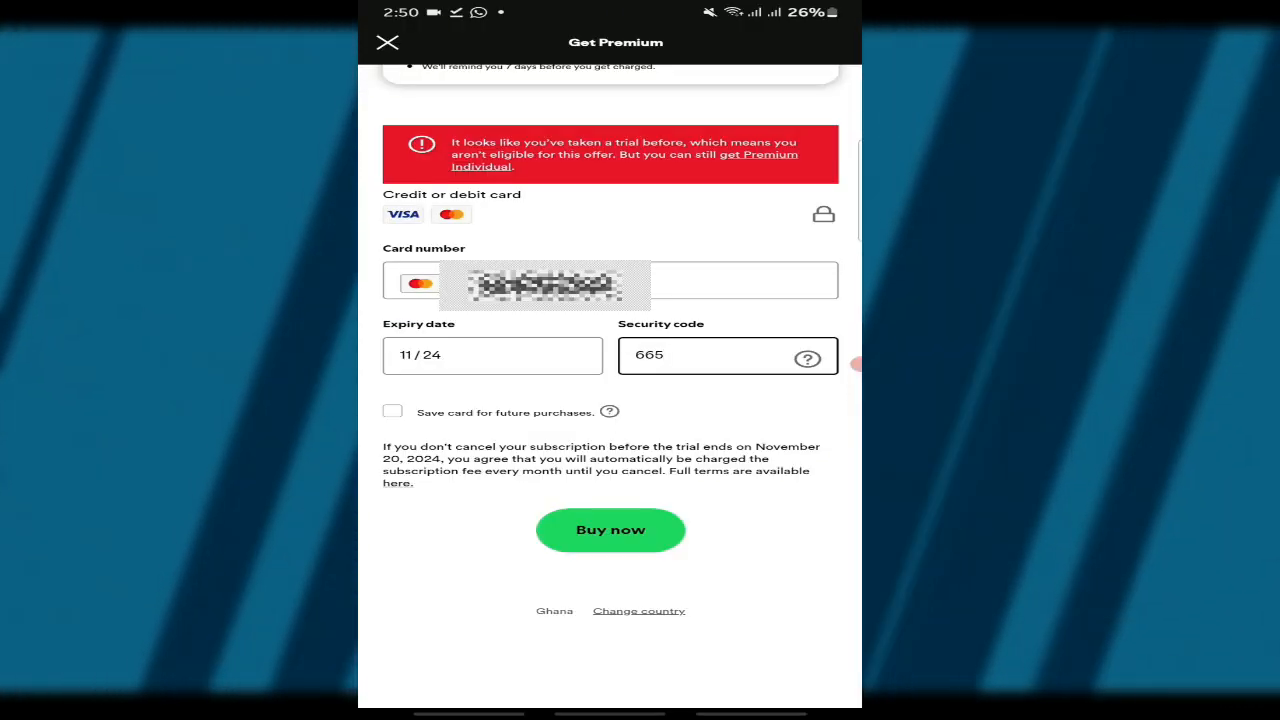
Submit the card payment with Buy now to purchase Premium Individual
click(611, 530)
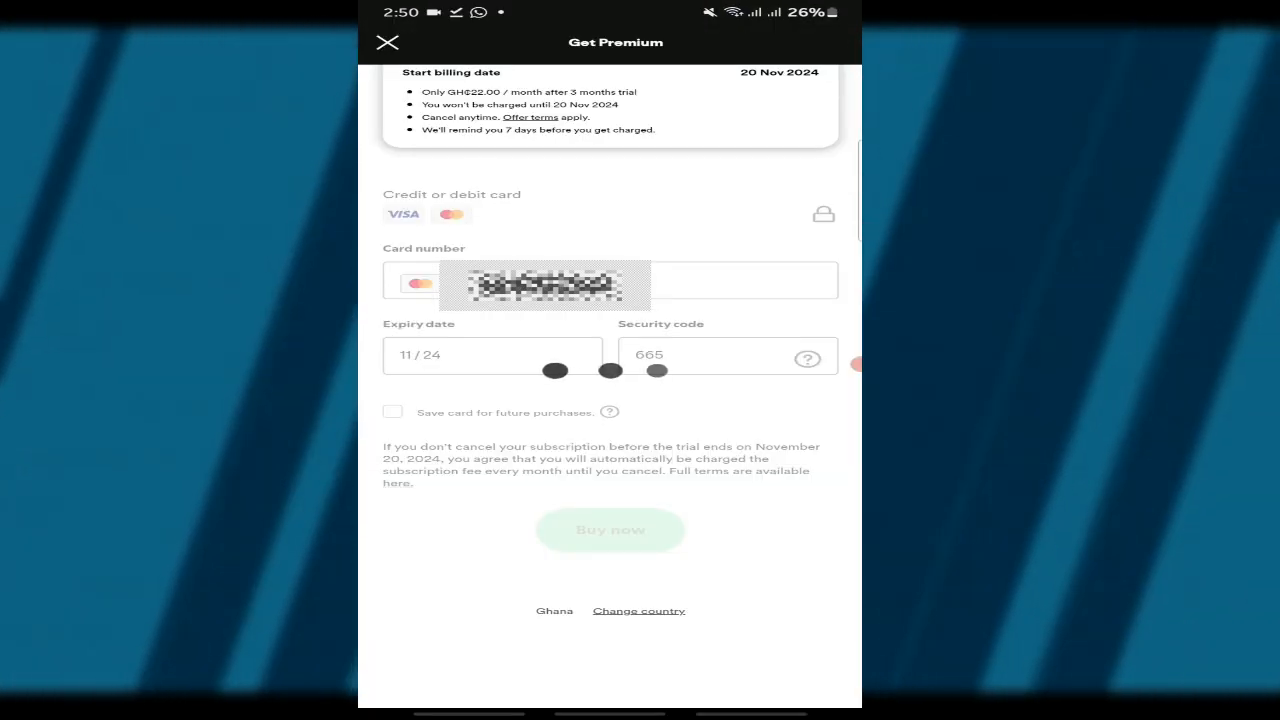
click(610, 530)
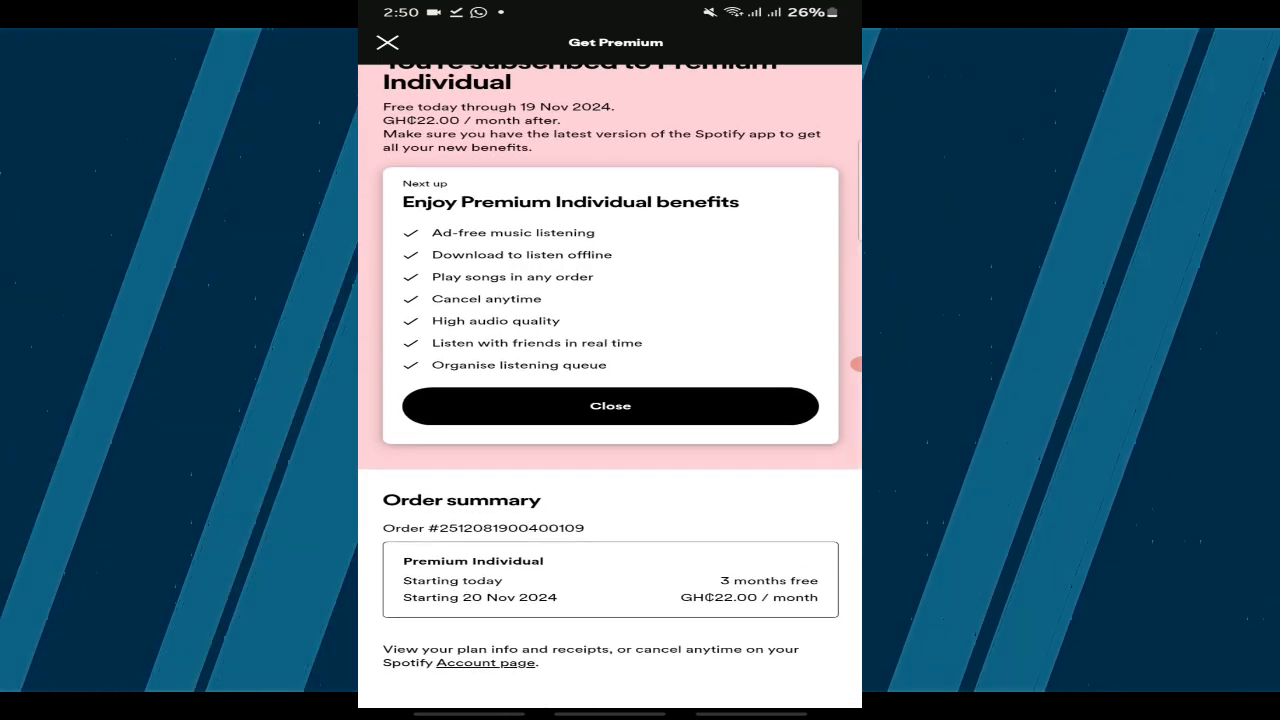
Scroll the 'You're subscribed to Premium Individual' confirmation to view benefits and order summary
scroll(down, 3)
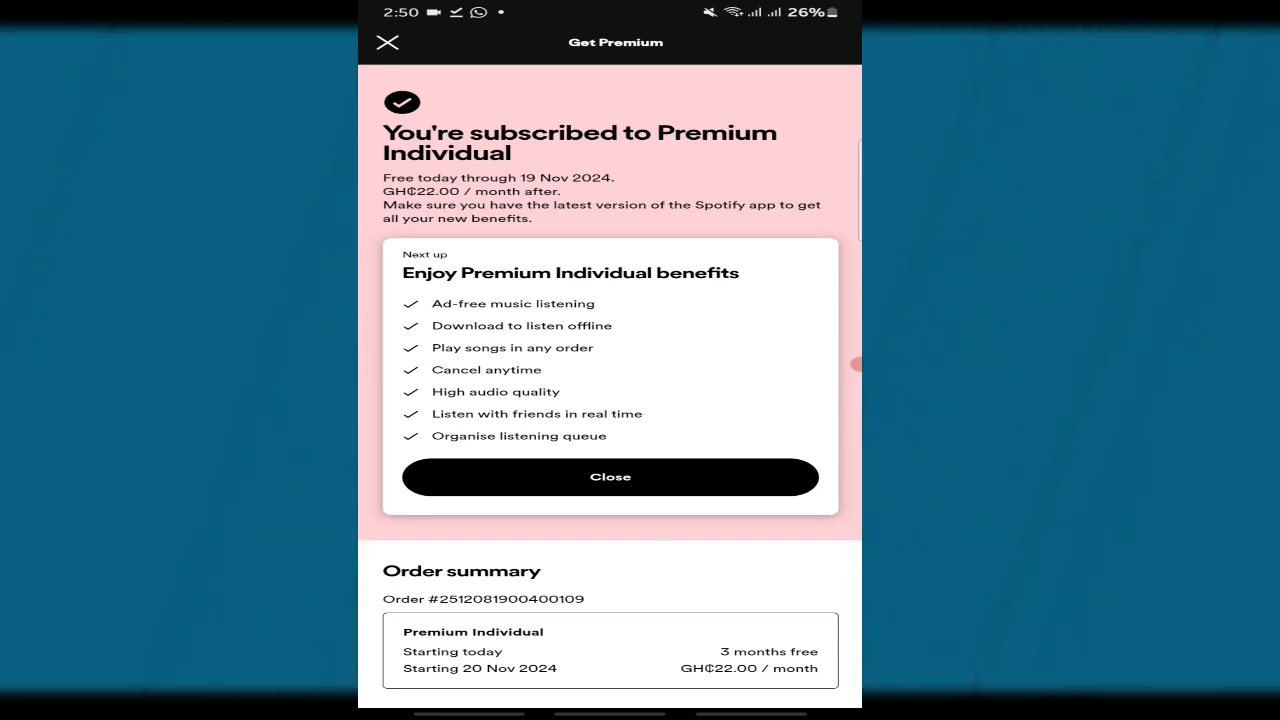